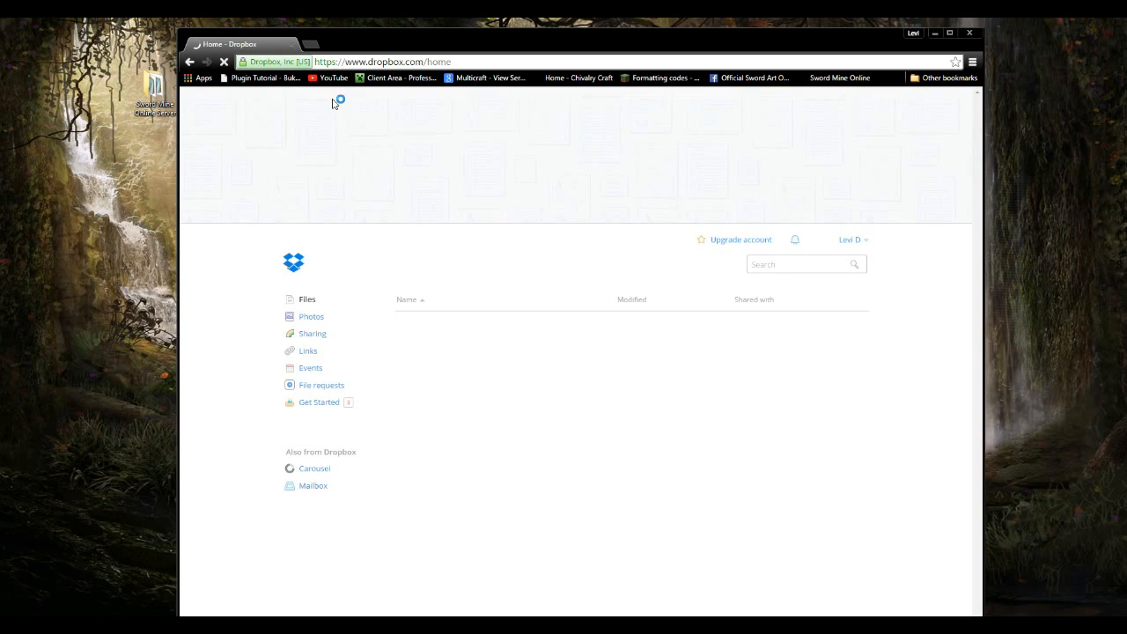
pyautogui.moveTo(334, 104)
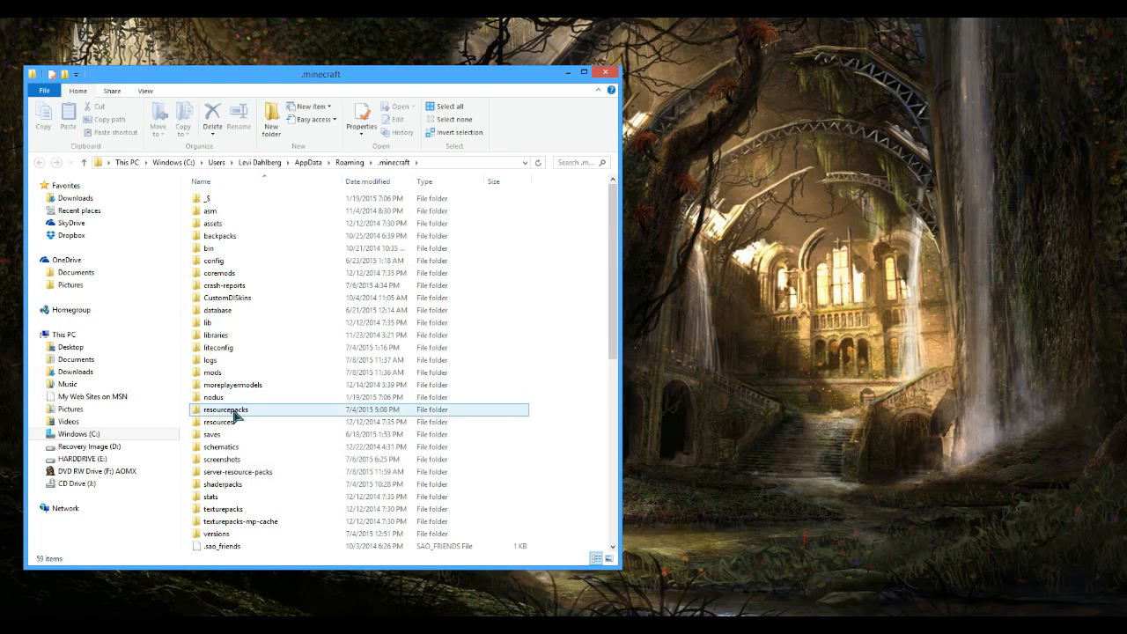
# - Browse from the resourcepacks folder to the local Dropbox folder holding Preston's Resource Pack!
pyautogui.doubleClick(226, 409)
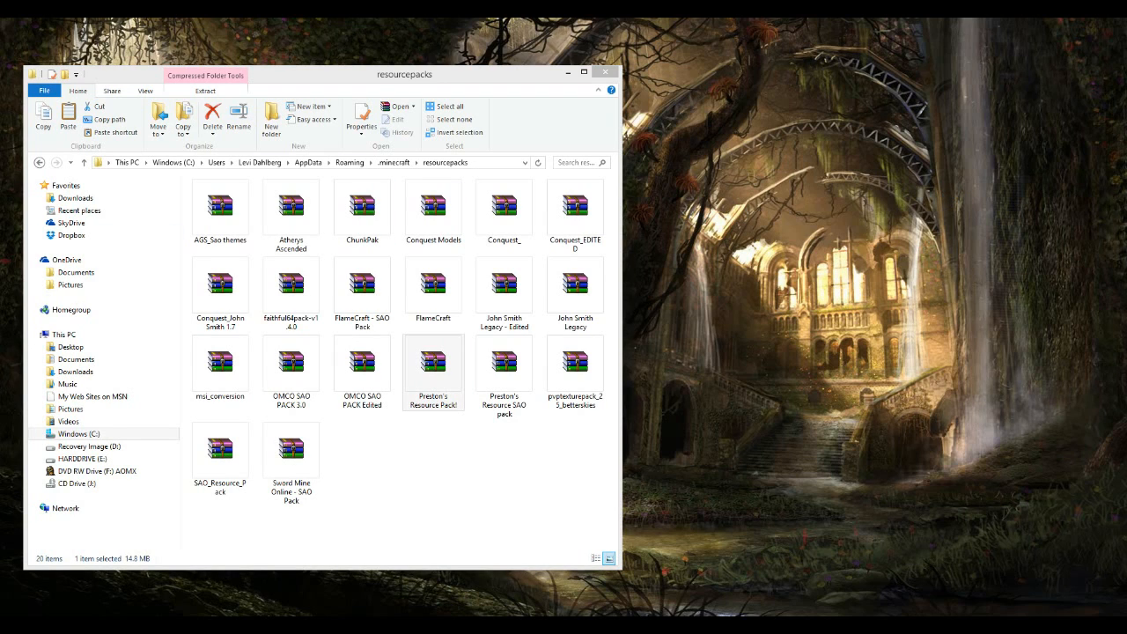
pyautogui.click(433, 364)
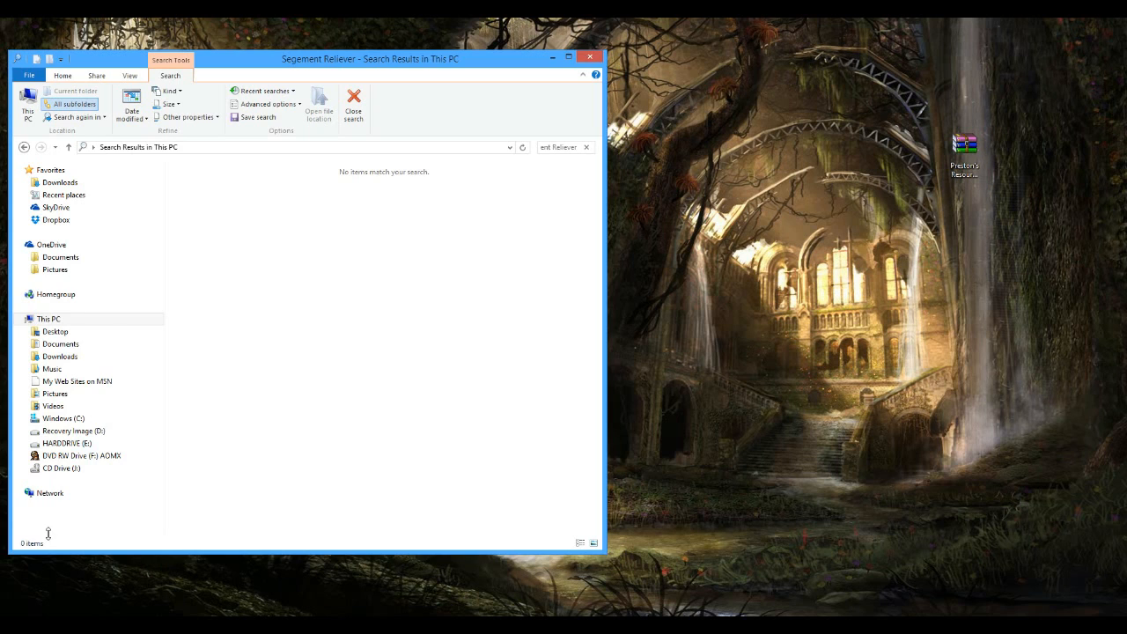
pyautogui.click(55, 331)
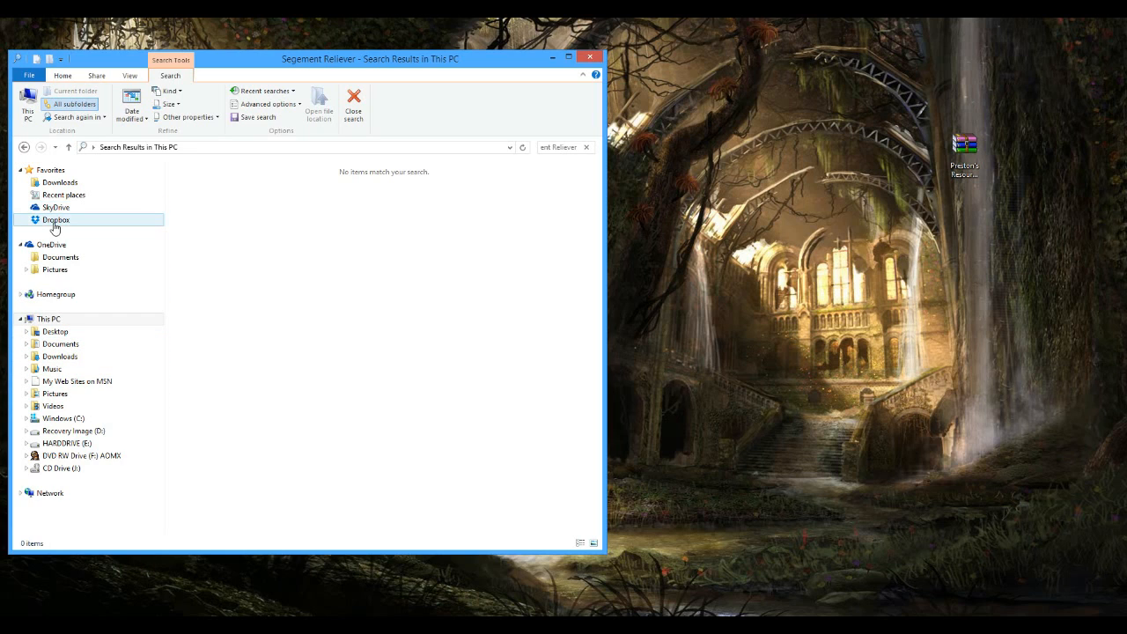
pyautogui.click(57, 218)
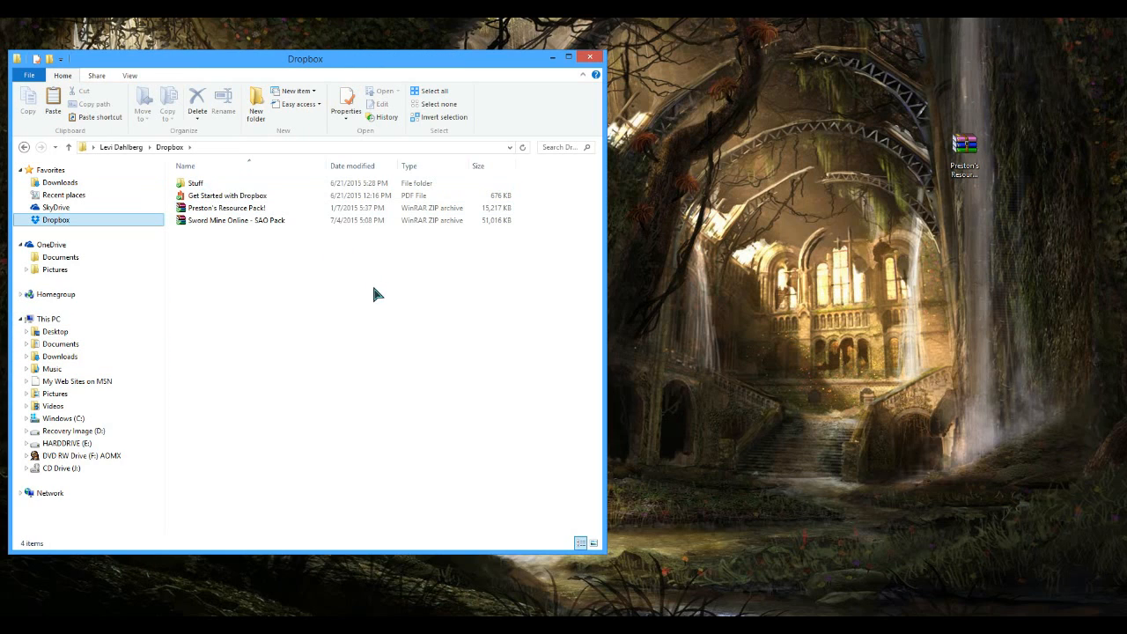
pyautogui.click(225, 208)
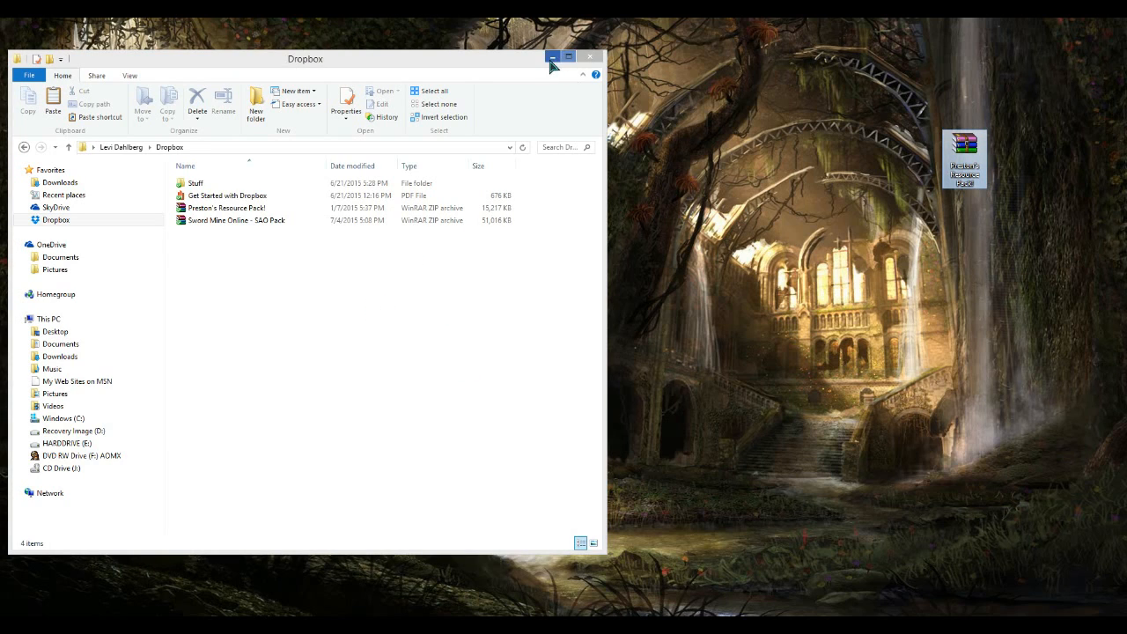
pyautogui.moveTo(489, 316)
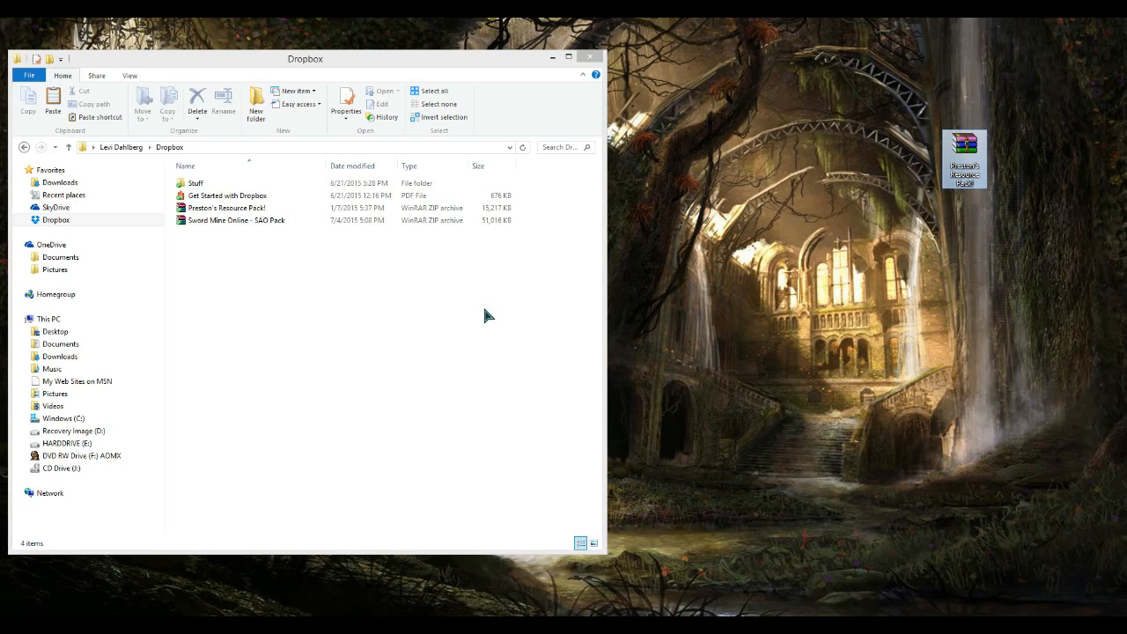
pyautogui.moveTo(479, 310)
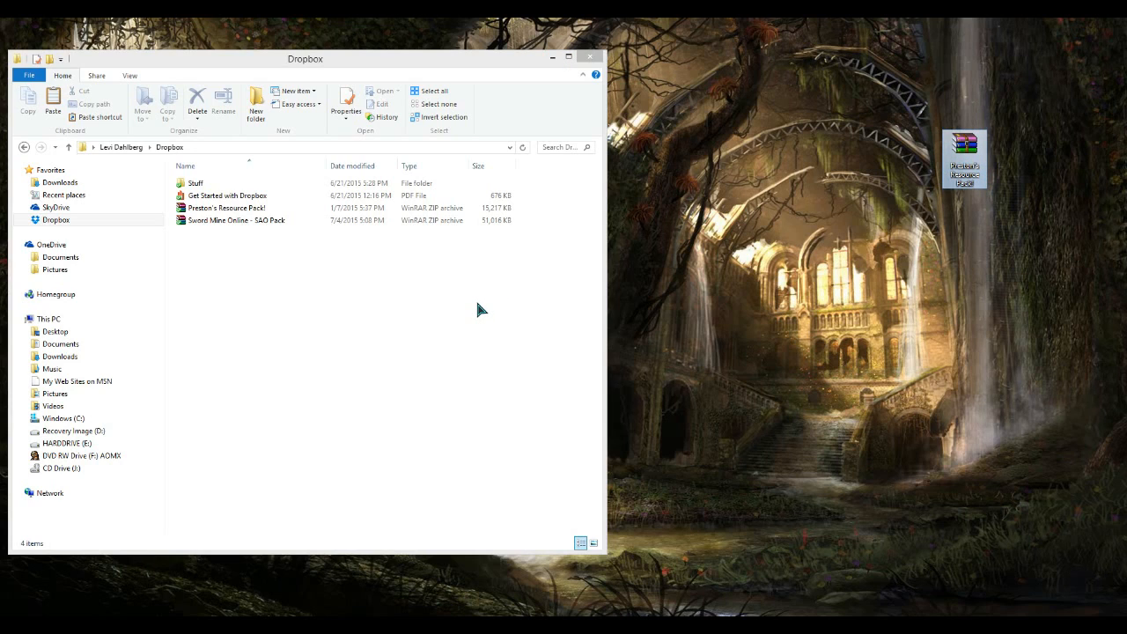
# - On dropbox.com, generate a share link for Preston's Resource Pack!.zip
pyautogui.click(57, 219)
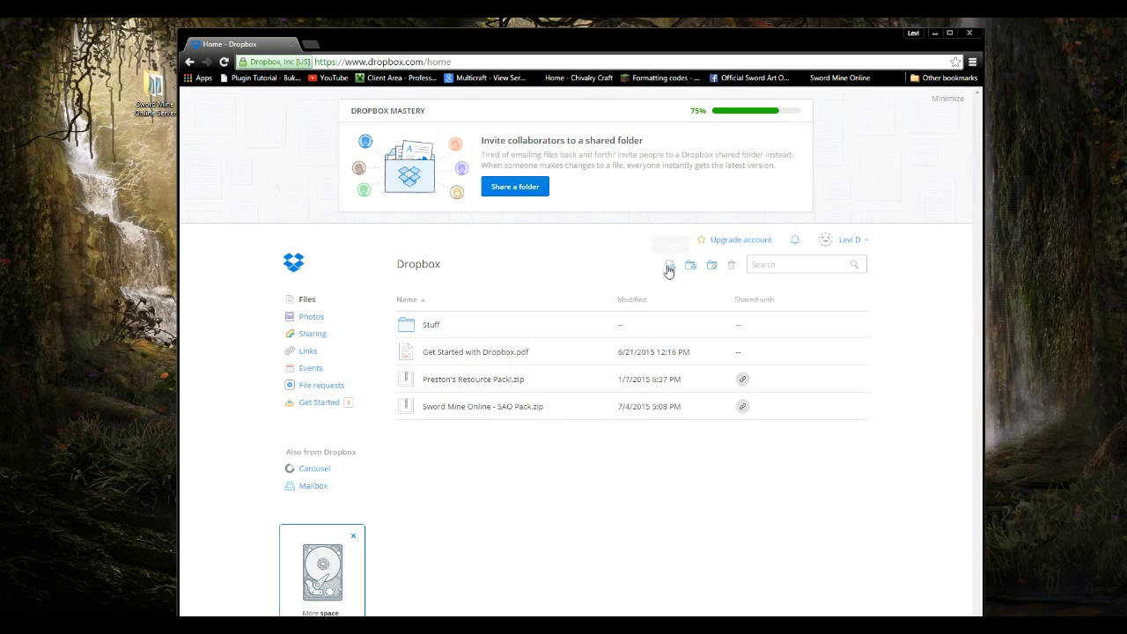
pyautogui.click(669, 264)
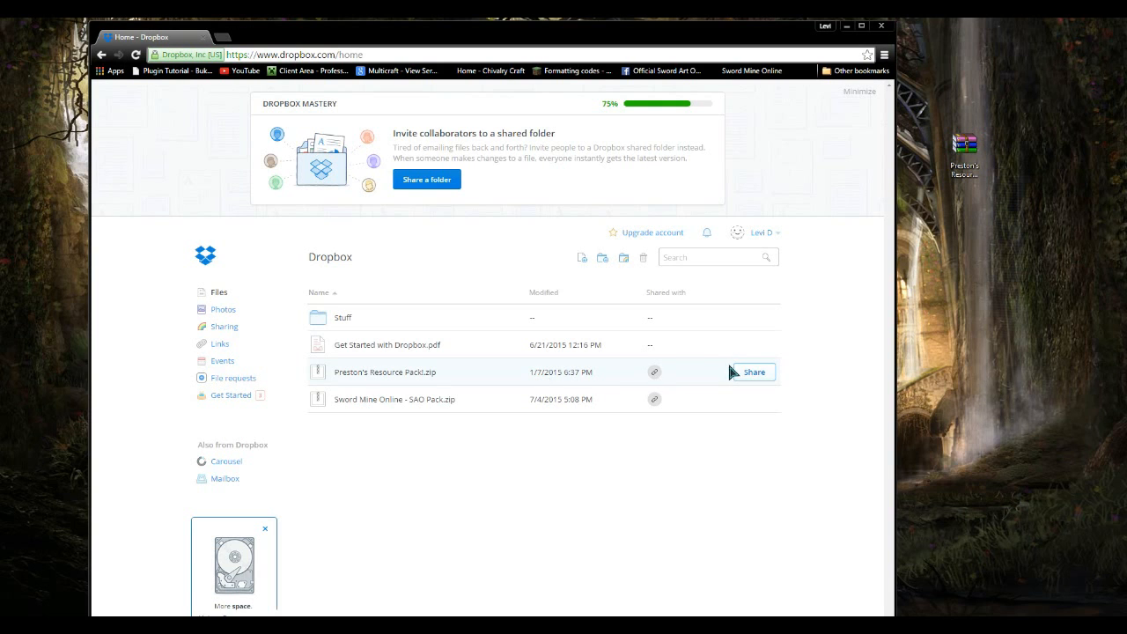
pyautogui.moveTo(284, 380)
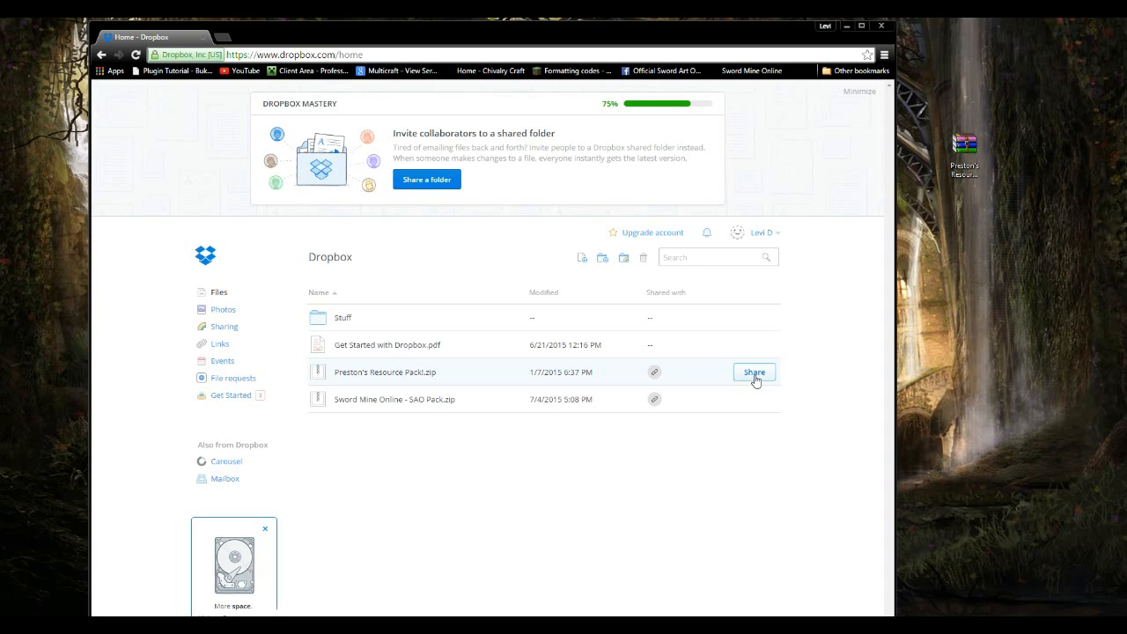
pyautogui.click(754, 371)
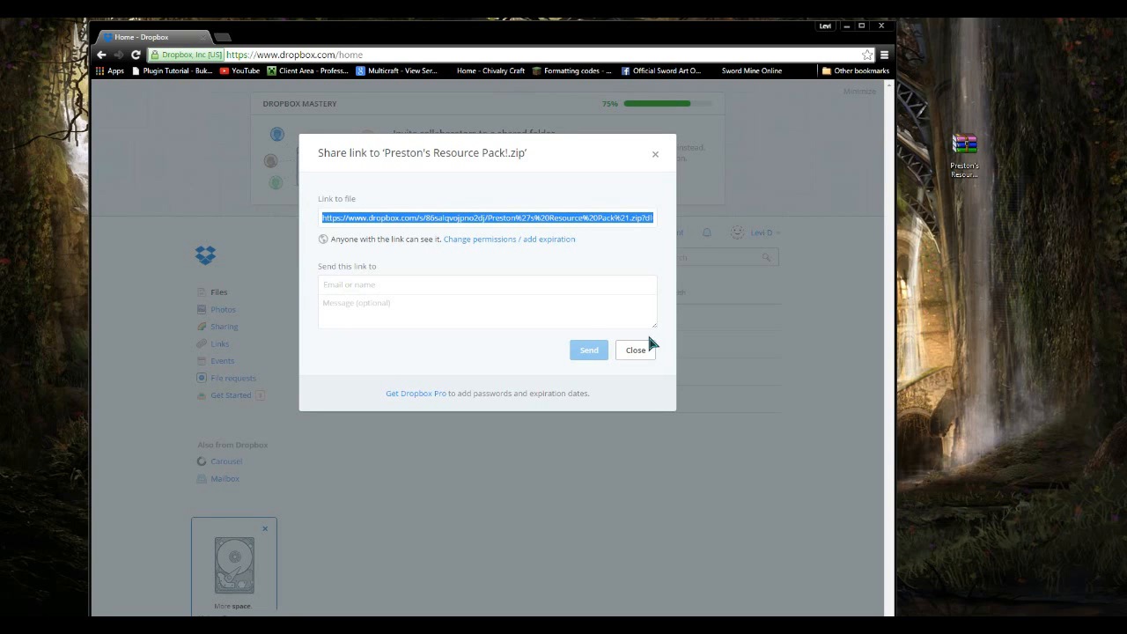
pyautogui.moveTo(563, 227)
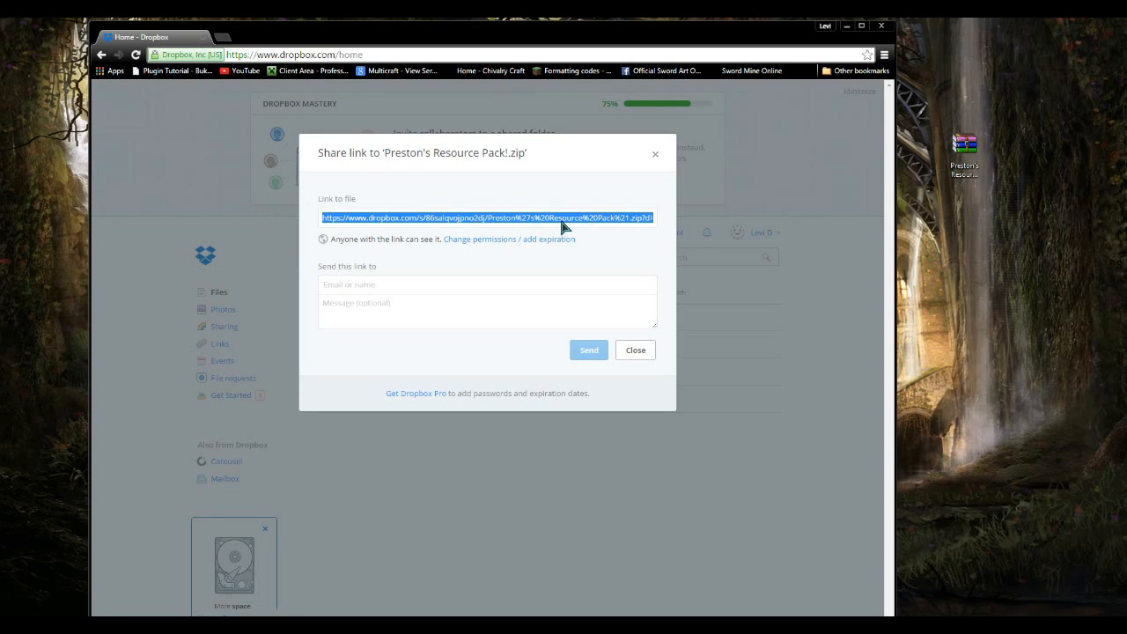
pyautogui.moveTo(230, 33)
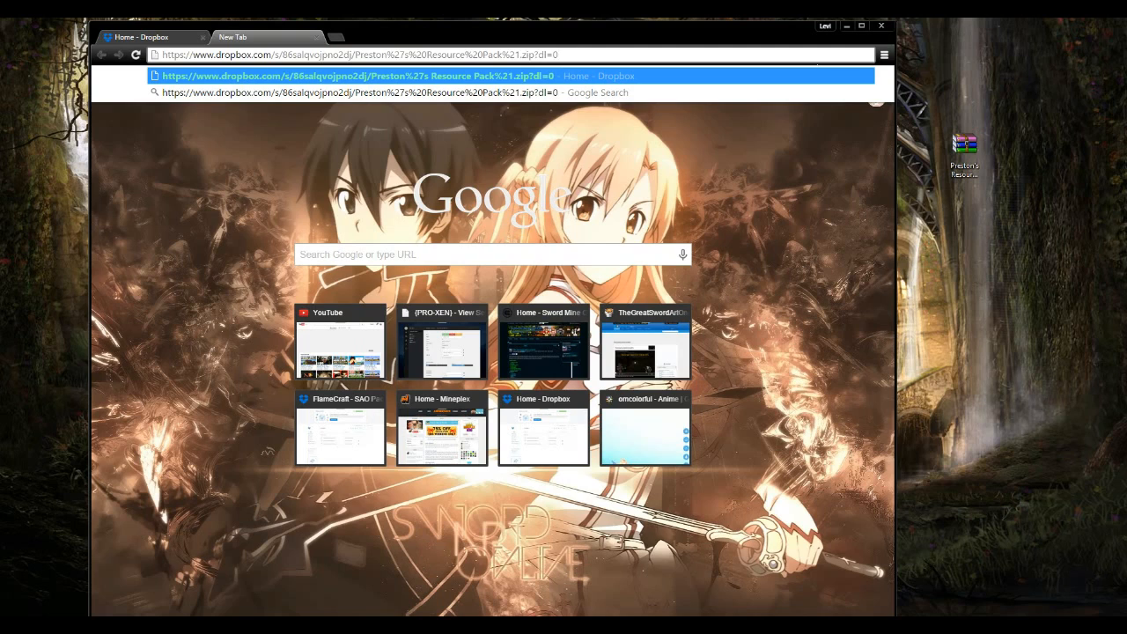
pyautogui.moveTo(588, 51)
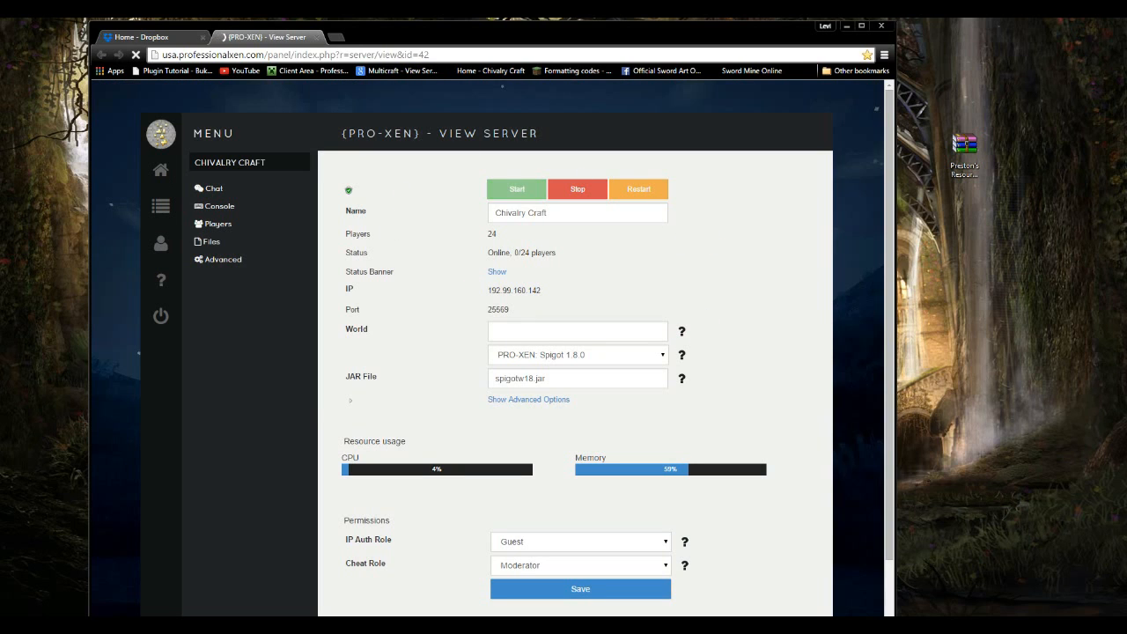
pyautogui.moveTo(222, 259)
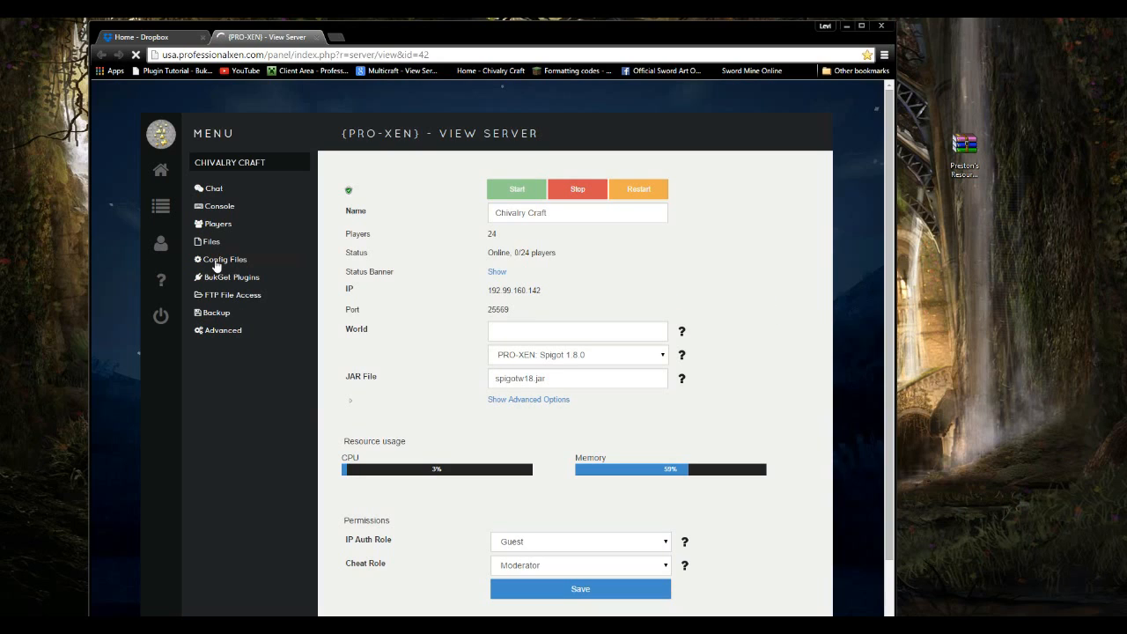
# - In the server's main settings file, clear the old link from resource-pack-hash
pyautogui.click(225, 259)
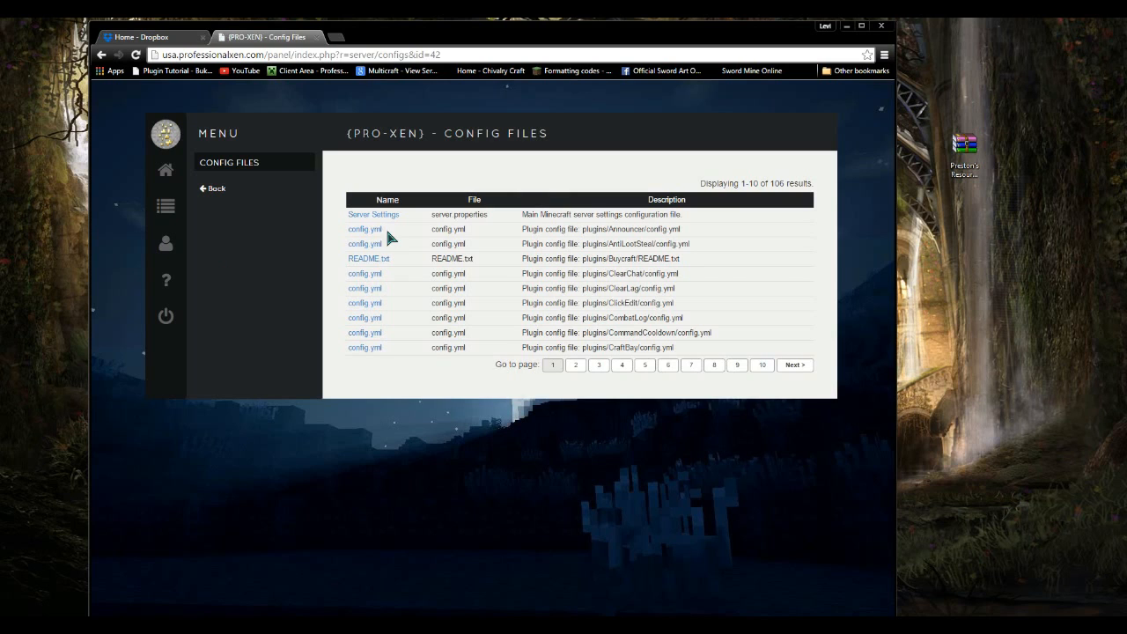
pyautogui.click(373, 215)
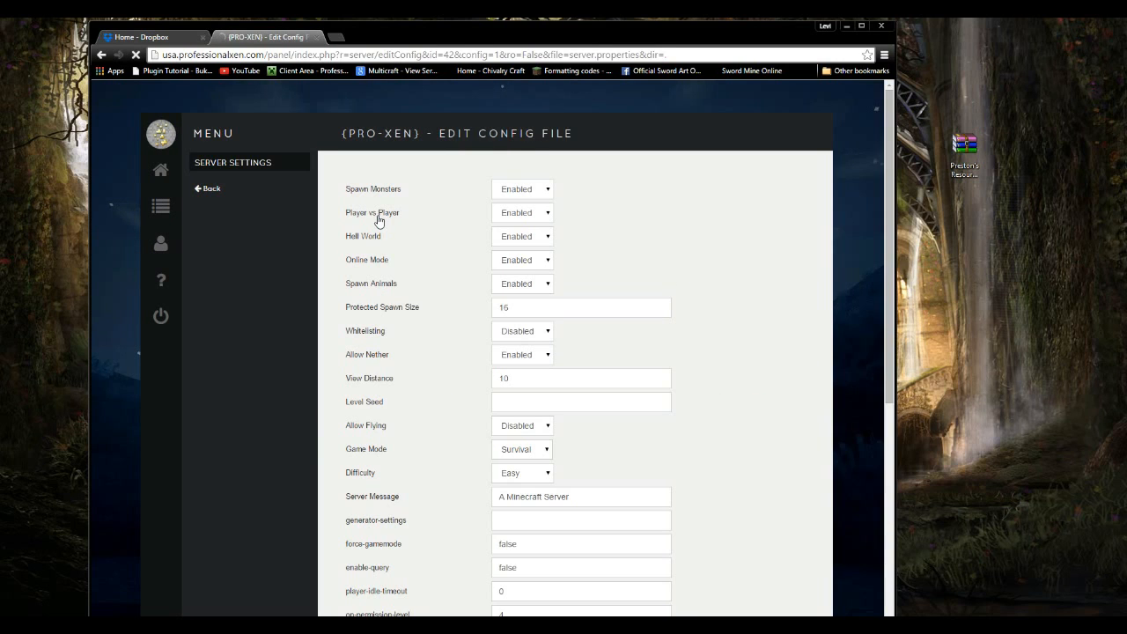
pyautogui.scroll(-3)
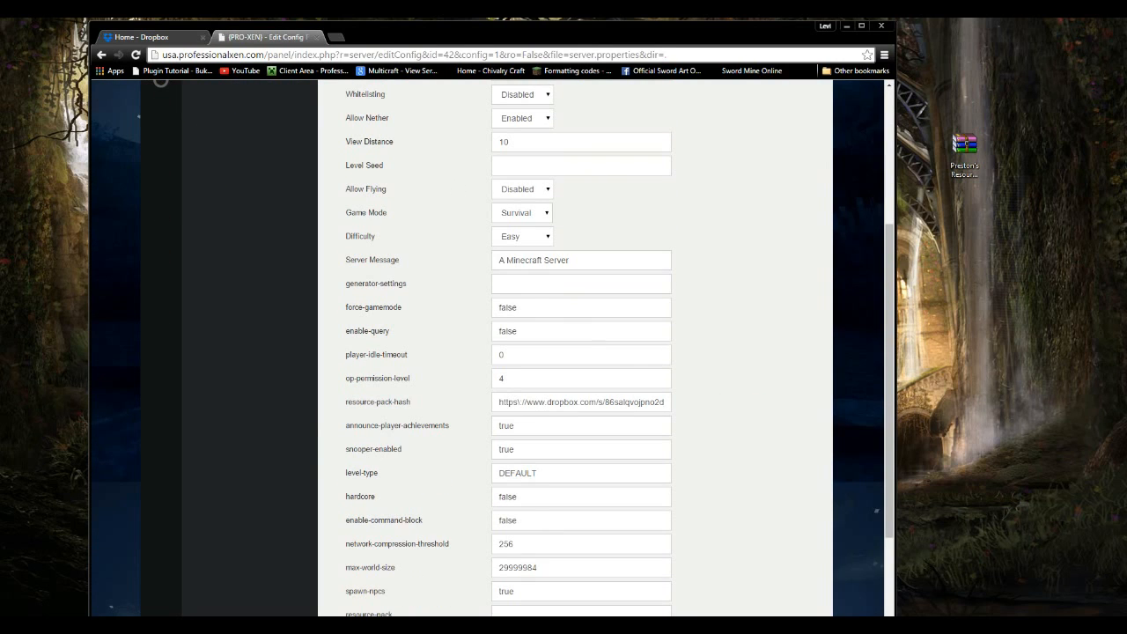
pyautogui.click(581, 402)
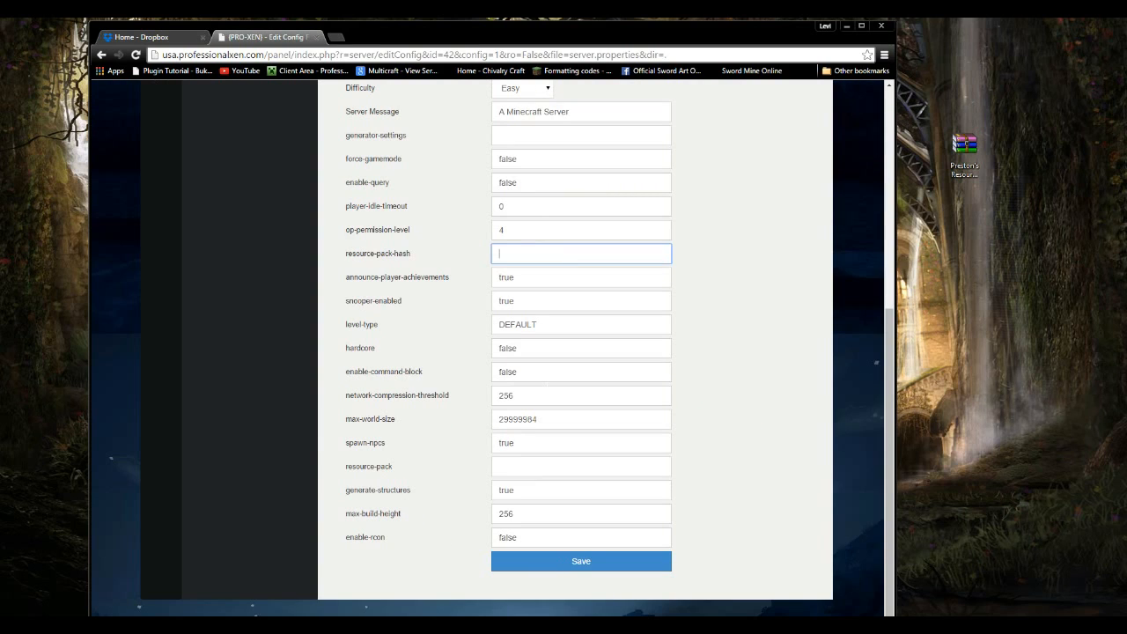
# - Enter the Dropbox share link as the resource pack and save the server settings
pyautogui.scroll(3)
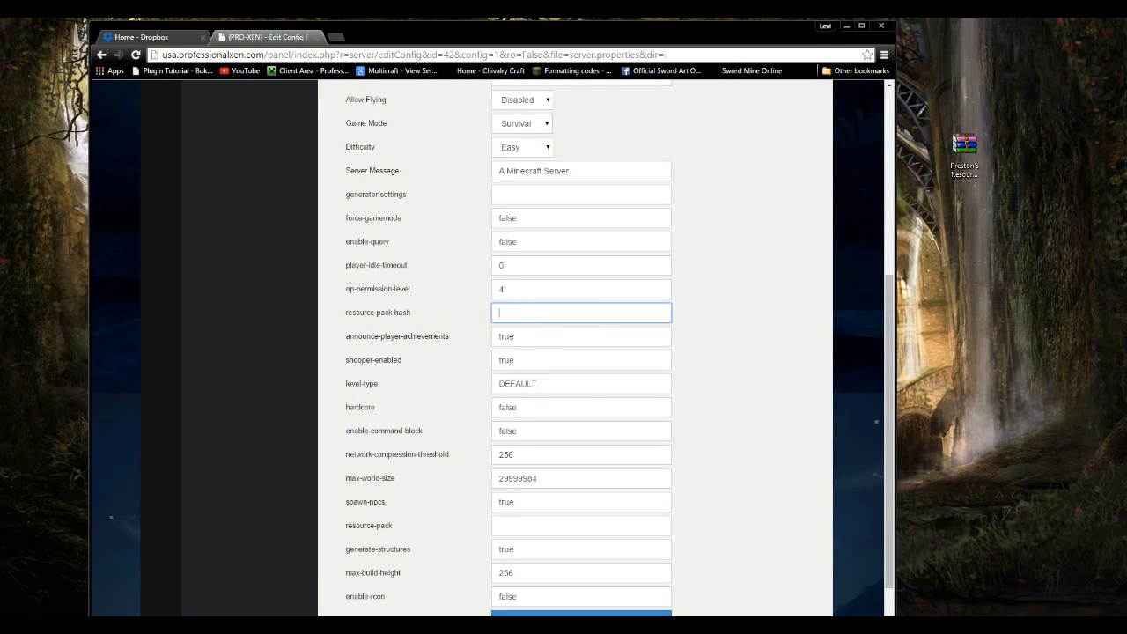
pyautogui.scroll(-3)
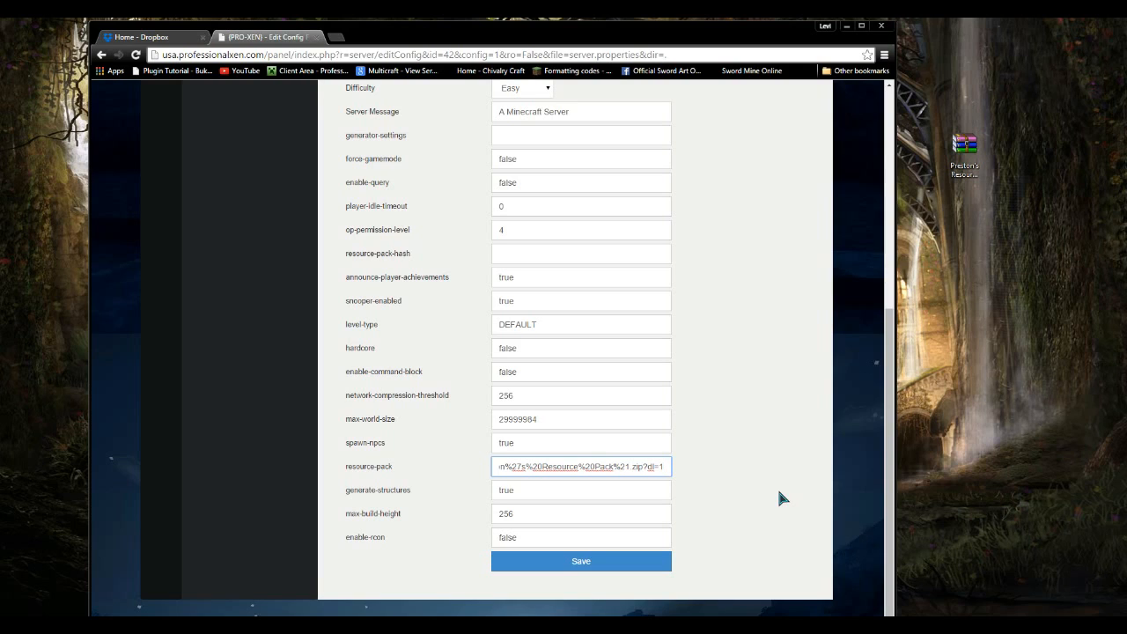
pyautogui.click(581, 465)
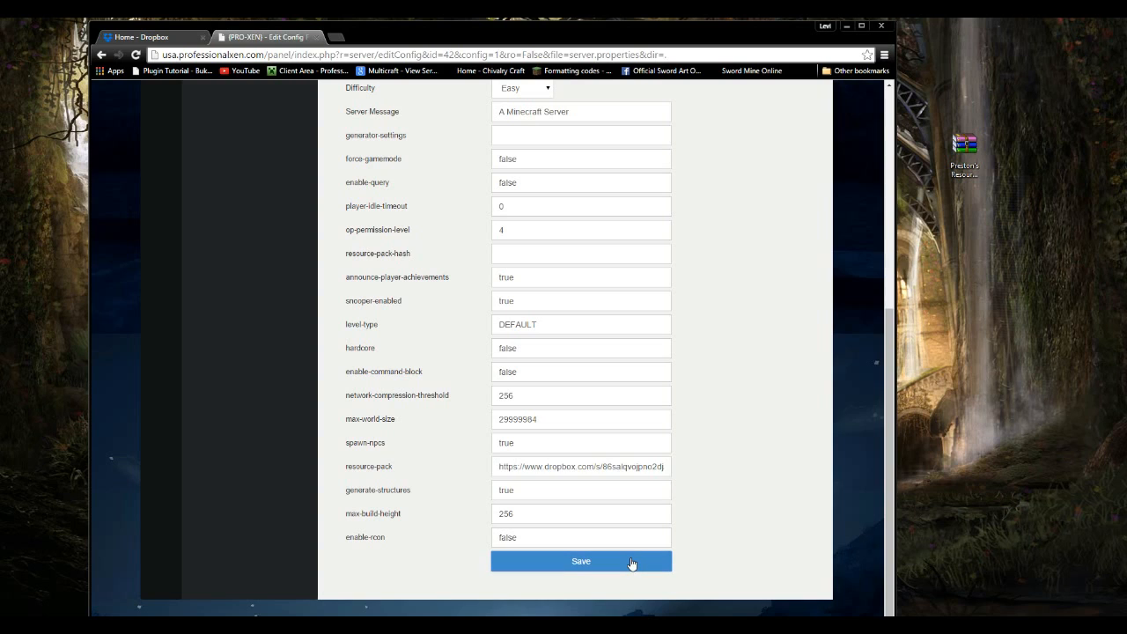
pyautogui.click(581, 560)
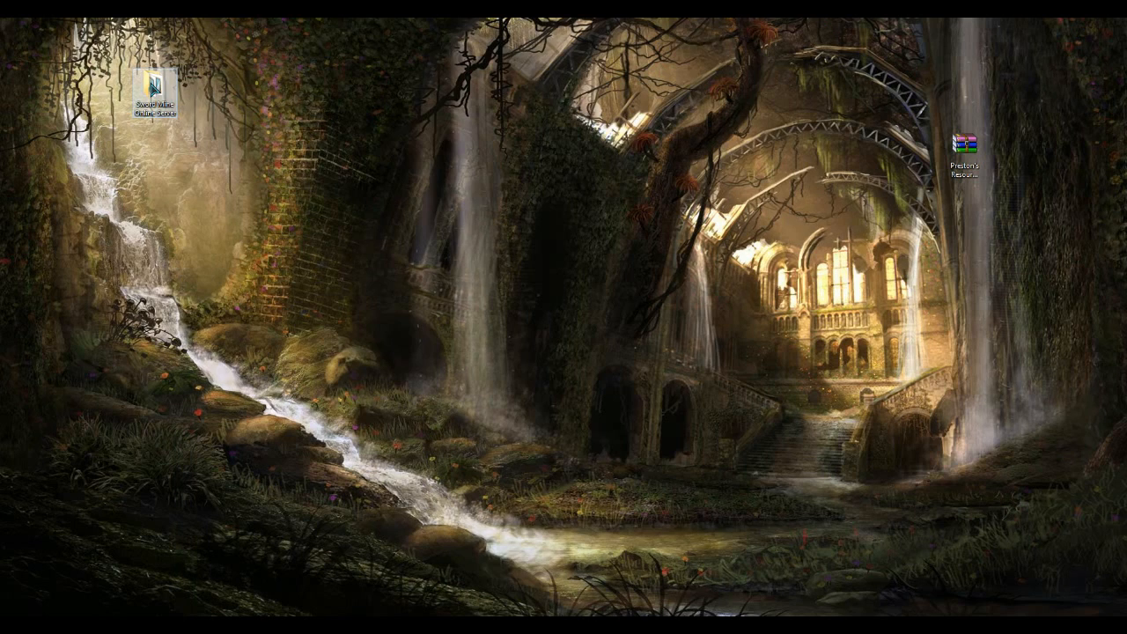
# - In the Sword Mine Online Server folder, edit server.properties and select the old resource-pack link
pyautogui.doubleClick(153, 92)
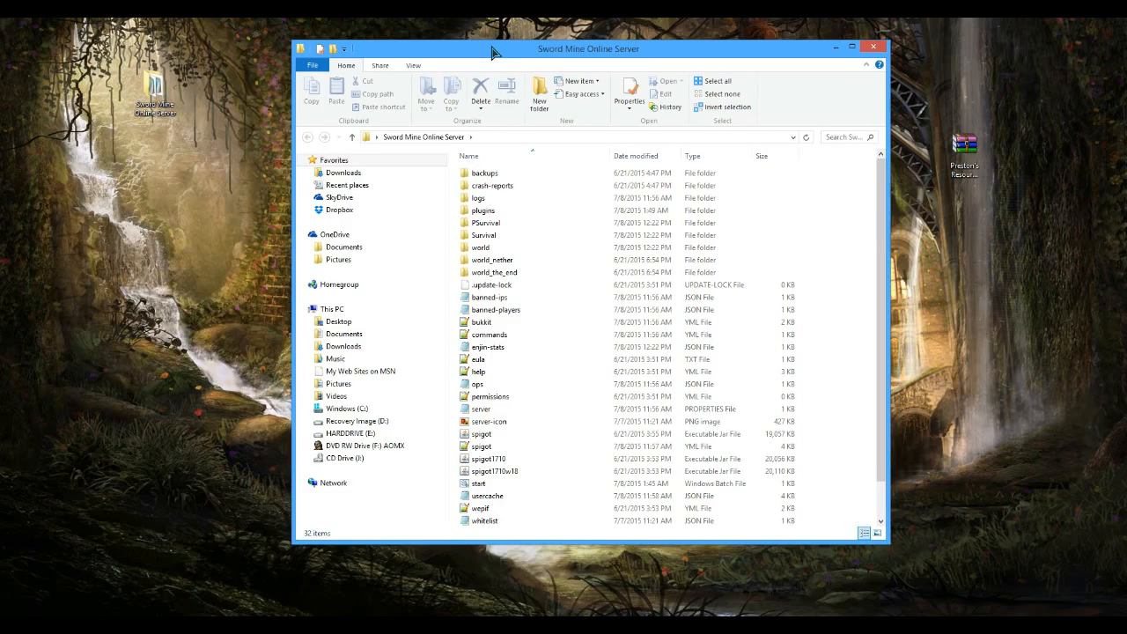
pyautogui.click(489, 396)
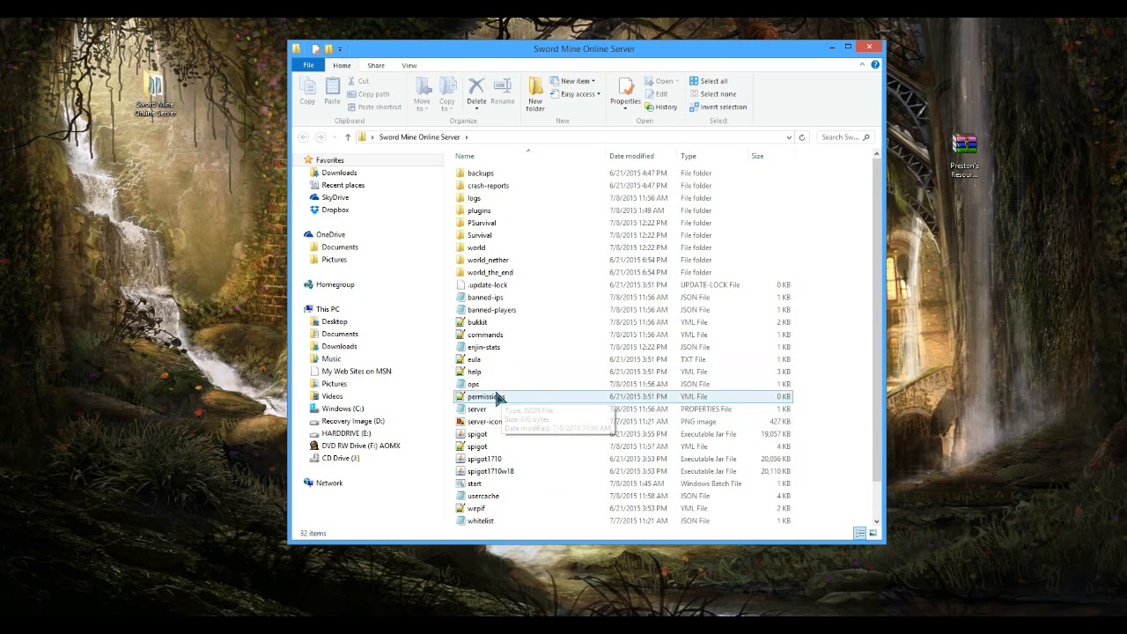
pyautogui.doubleClick(475, 408)
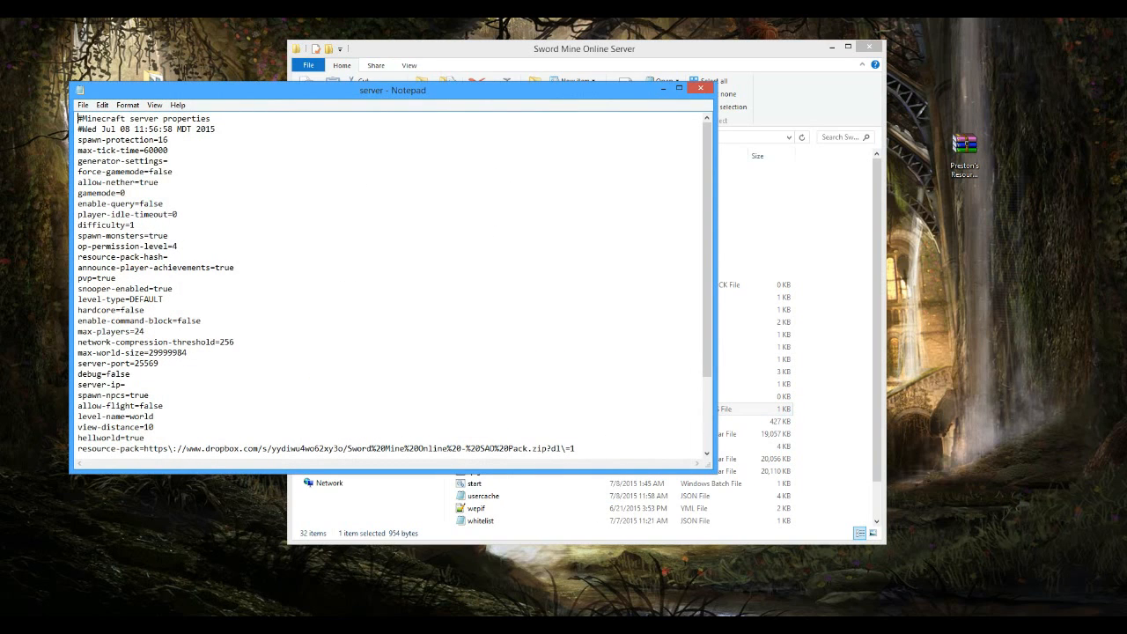
pyautogui.moveTo(142, 449); pyautogui.dragTo(574, 449)
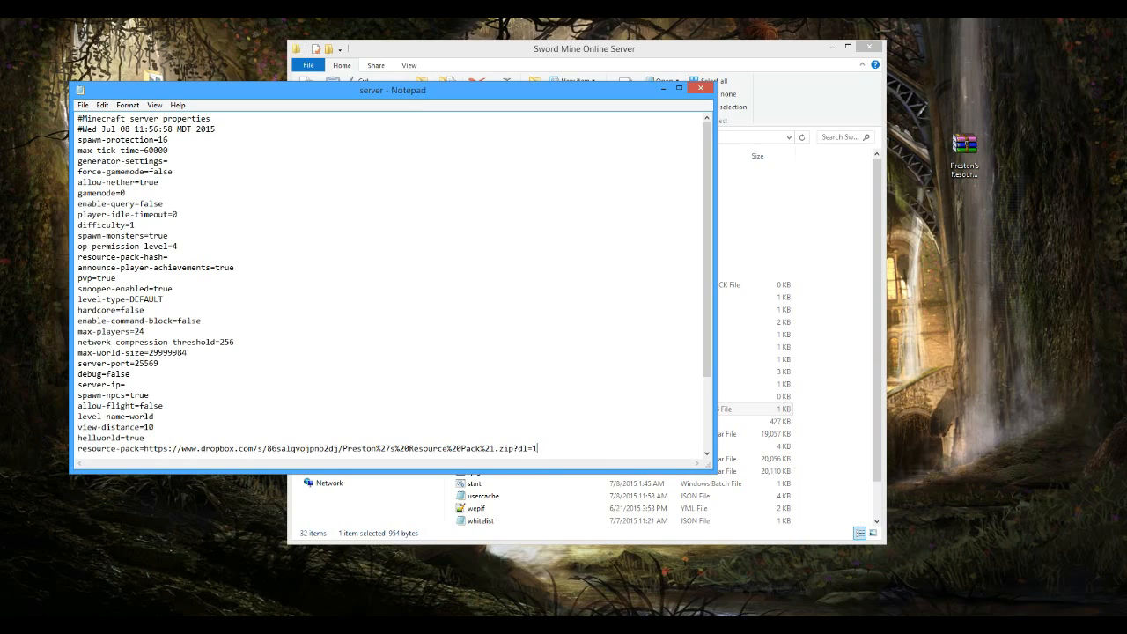
pyautogui.moveTo(79, 86)
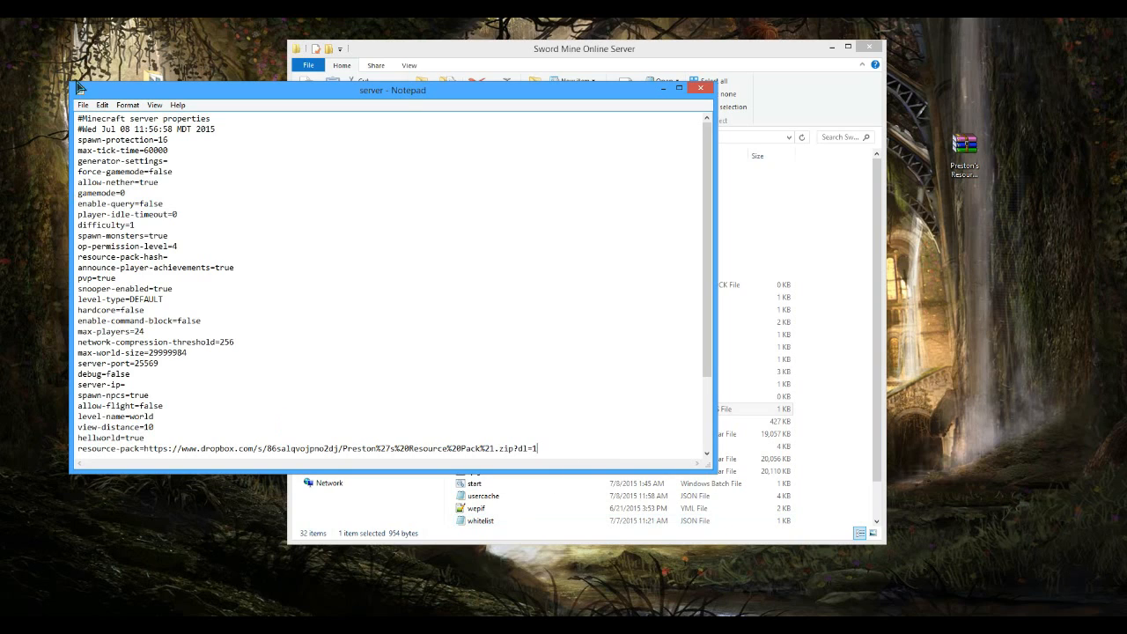
# - Save server.properties with the Dropbox link as resource-pack and close Notepad
pyautogui.click(81, 105)
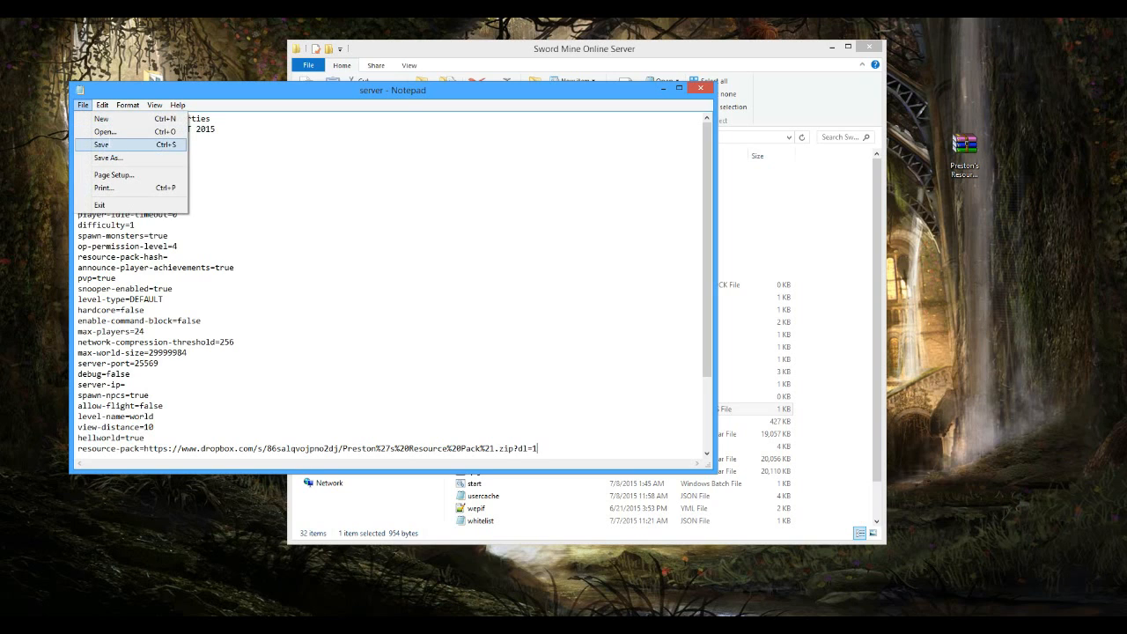
pyautogui.click(100, 144)
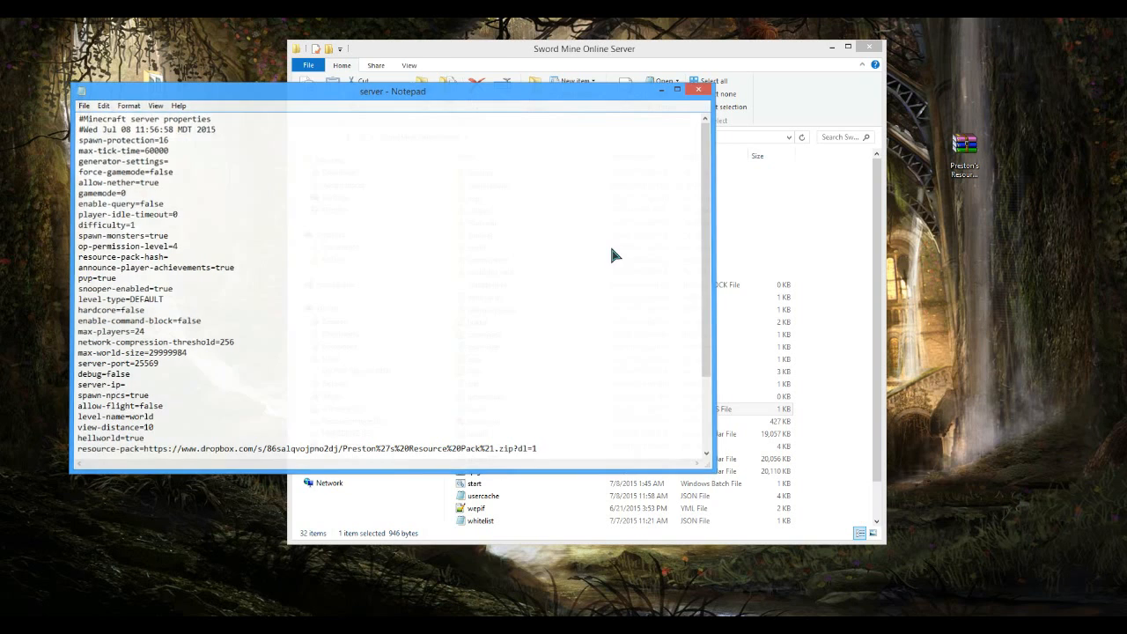
pyautogui.click(697, 88)
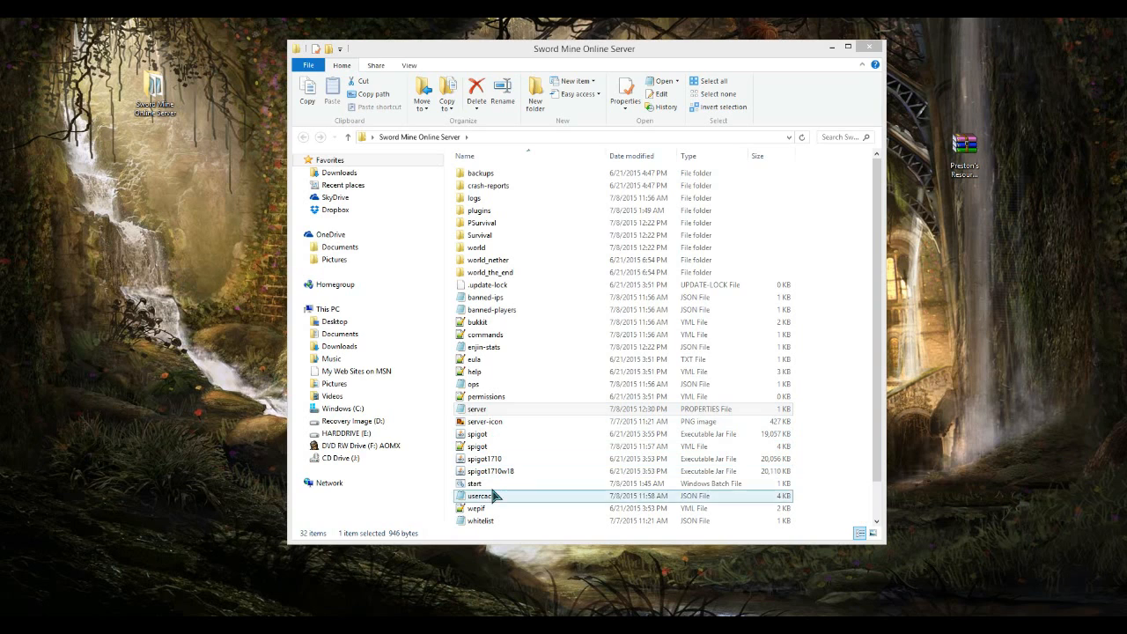
# - Launch Minecraft full screen and go to the Multiplayer server list to join the local server
pyautogui.click(473, 483)
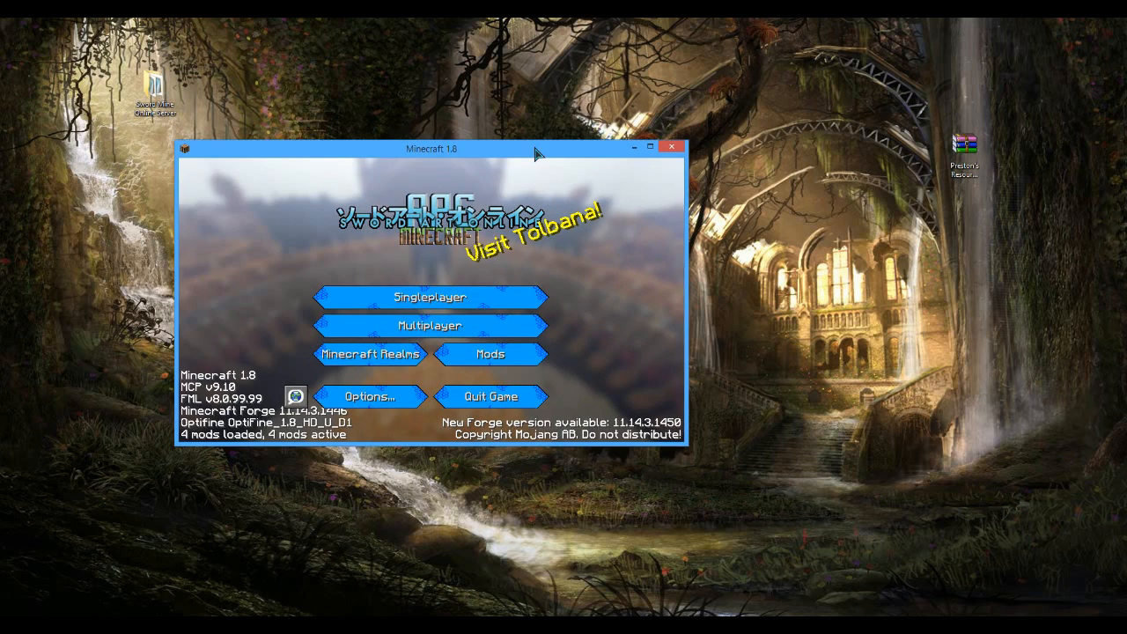
pyautogui.click(649, 146)
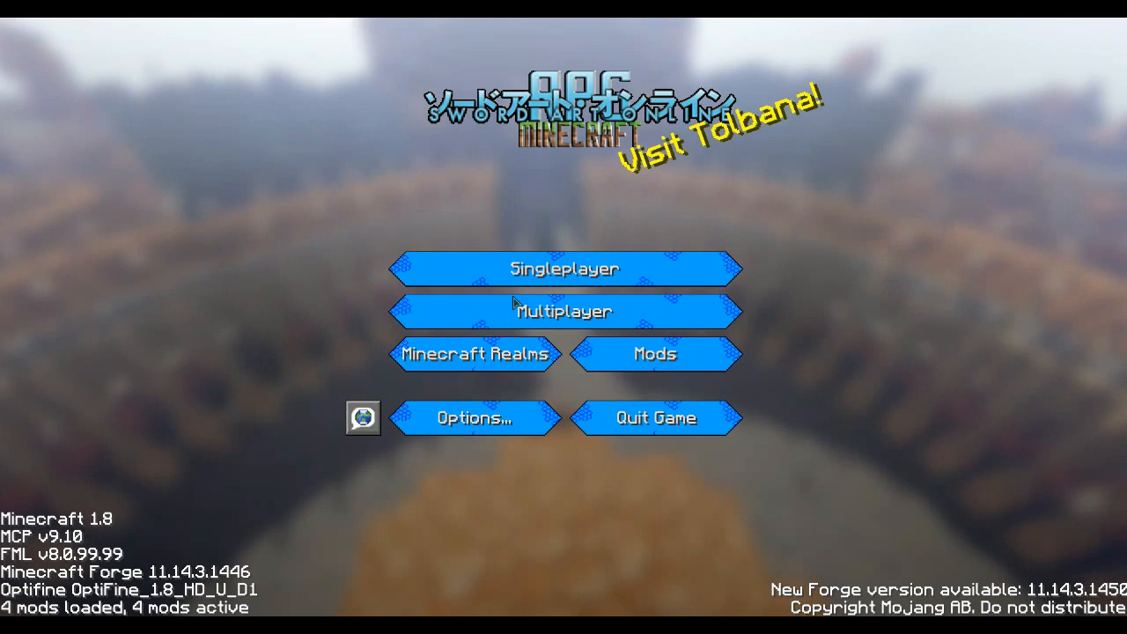
pyautogui.click(564, 310)
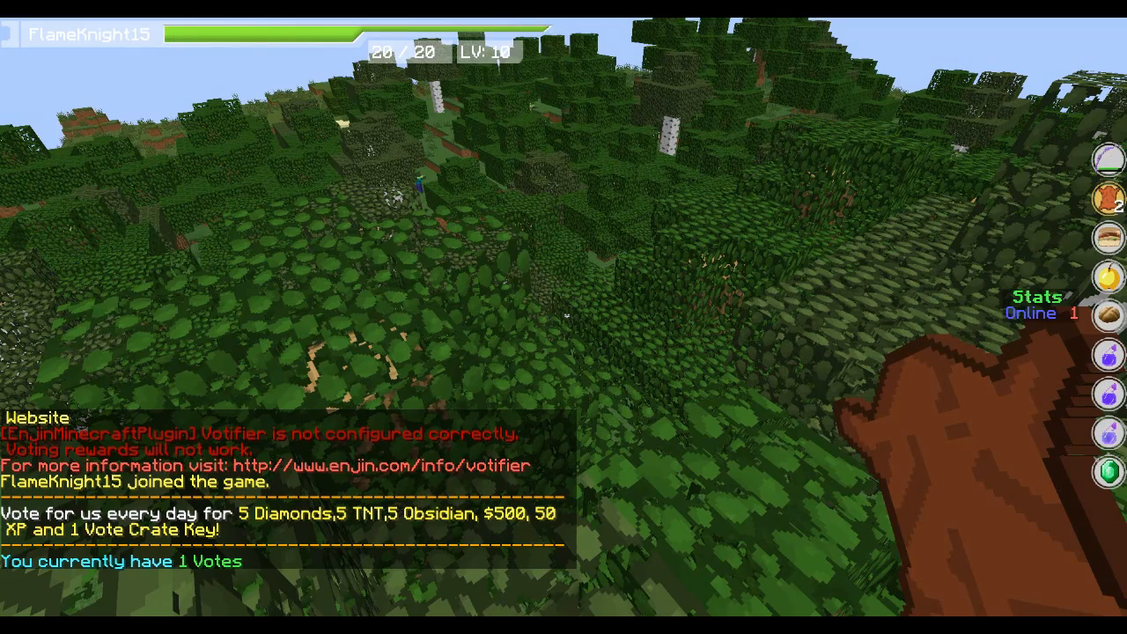
pyautogui.moveTo(564, 317)
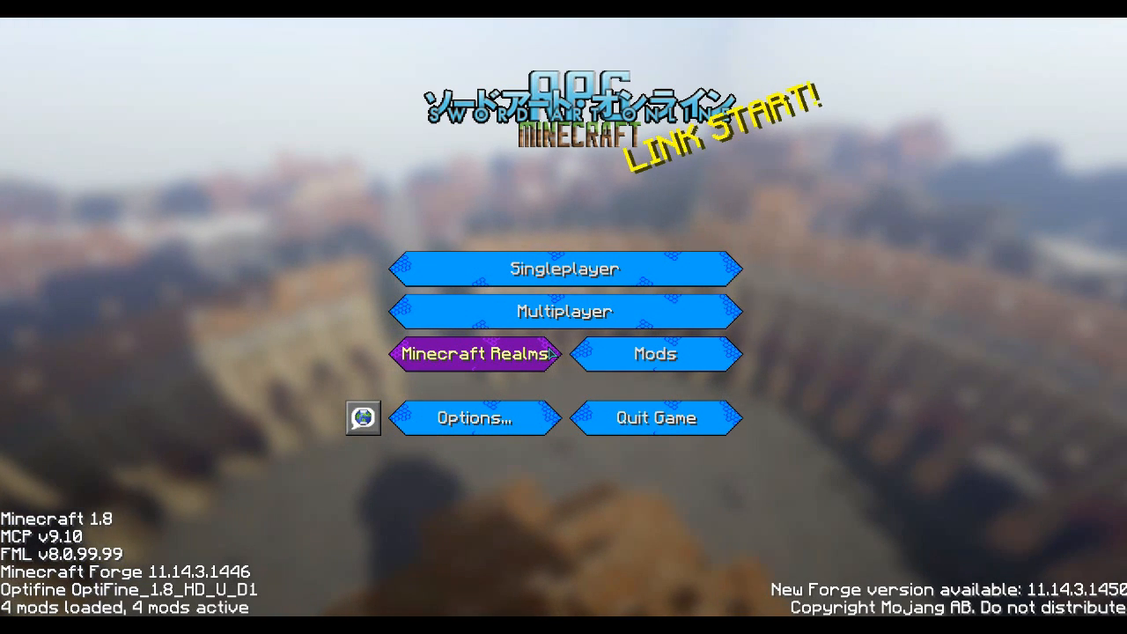
# - Join a server, watch its 15.58 MB resource pack start downloading, then leave to the title screen
pyautogui.click(564, 310)
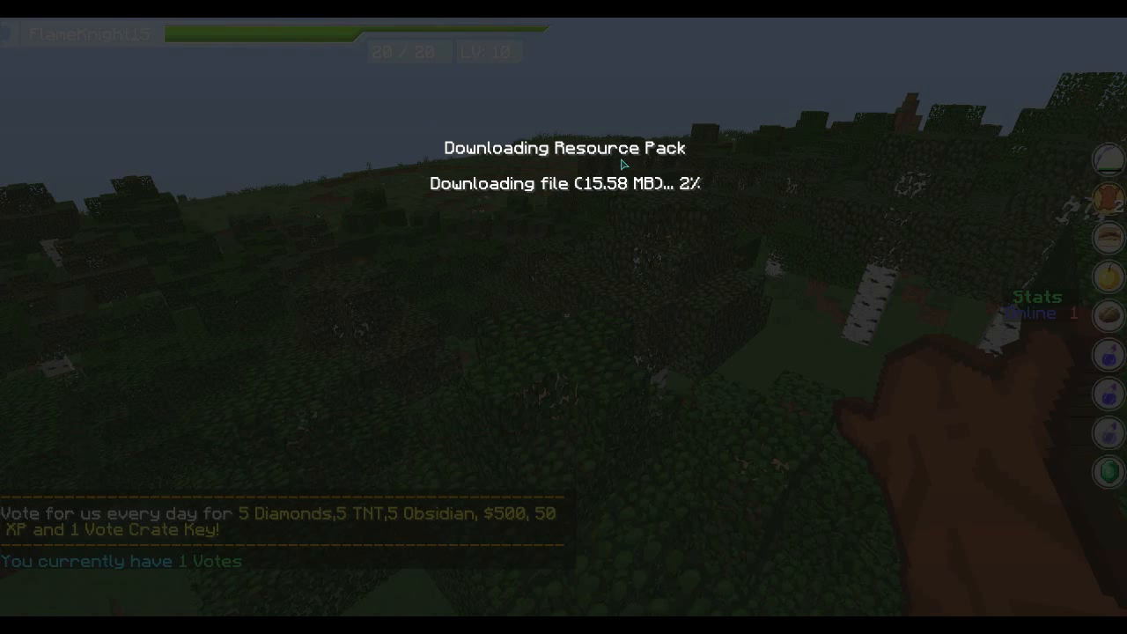
pyautogui.moveTo(612, 253)
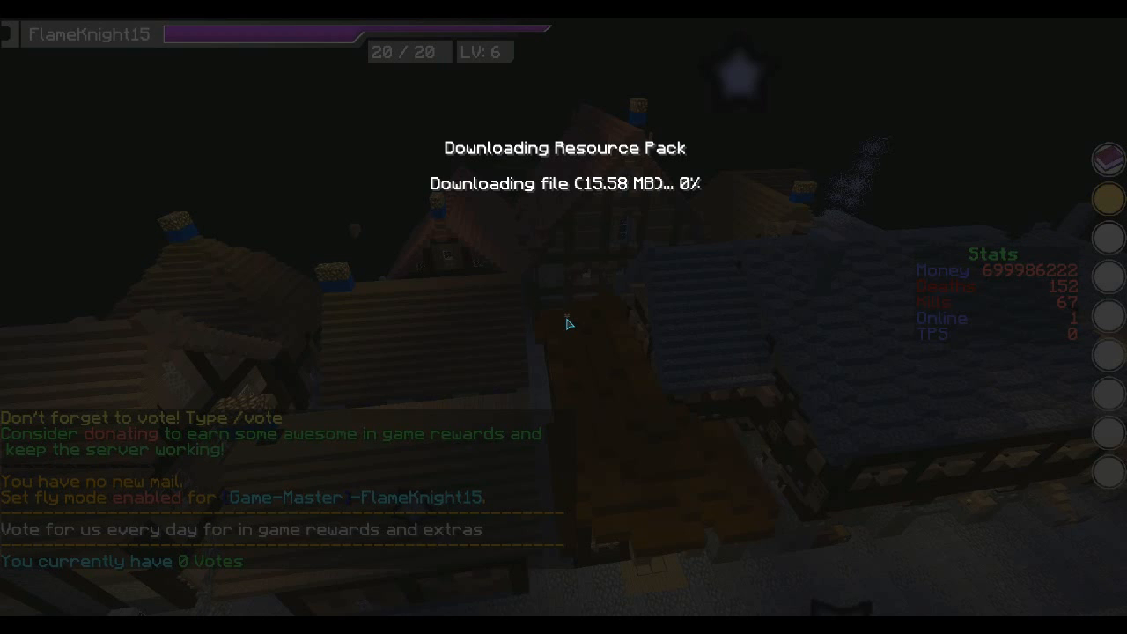
pyautogui.moveTo(676, 236)
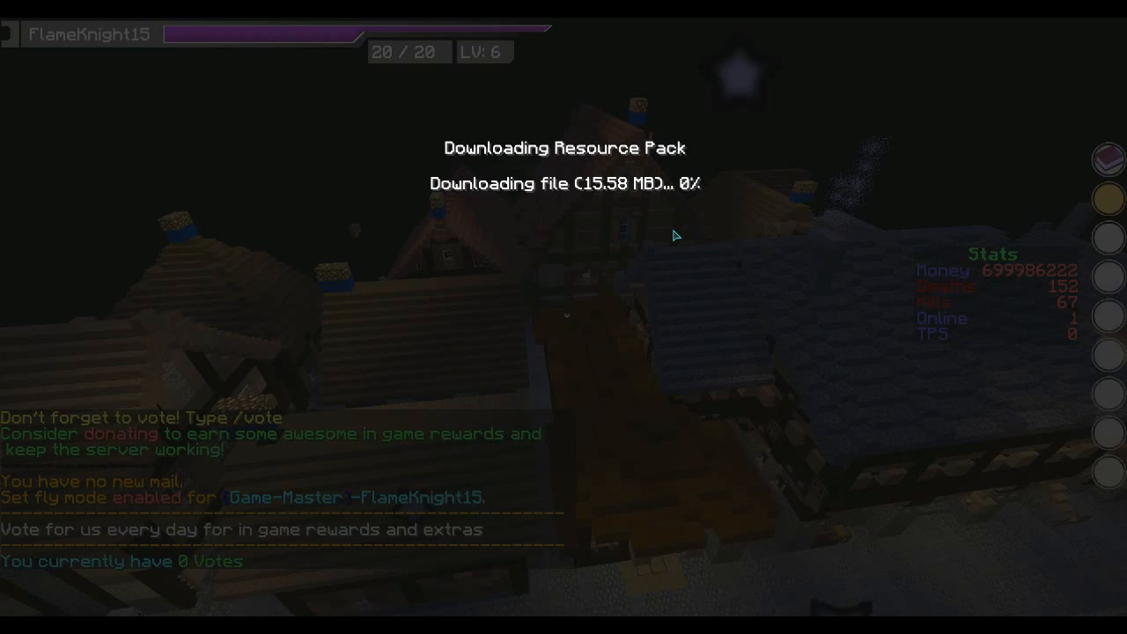
pyautogui.press('Escape')
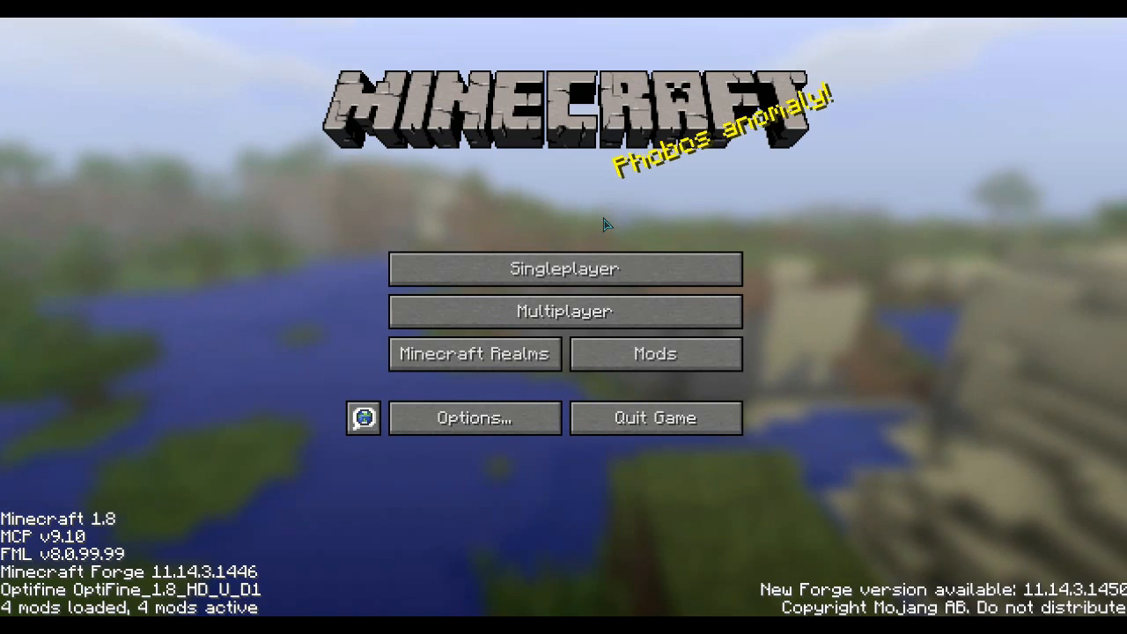
pyautogui.moveTo(564, 309)
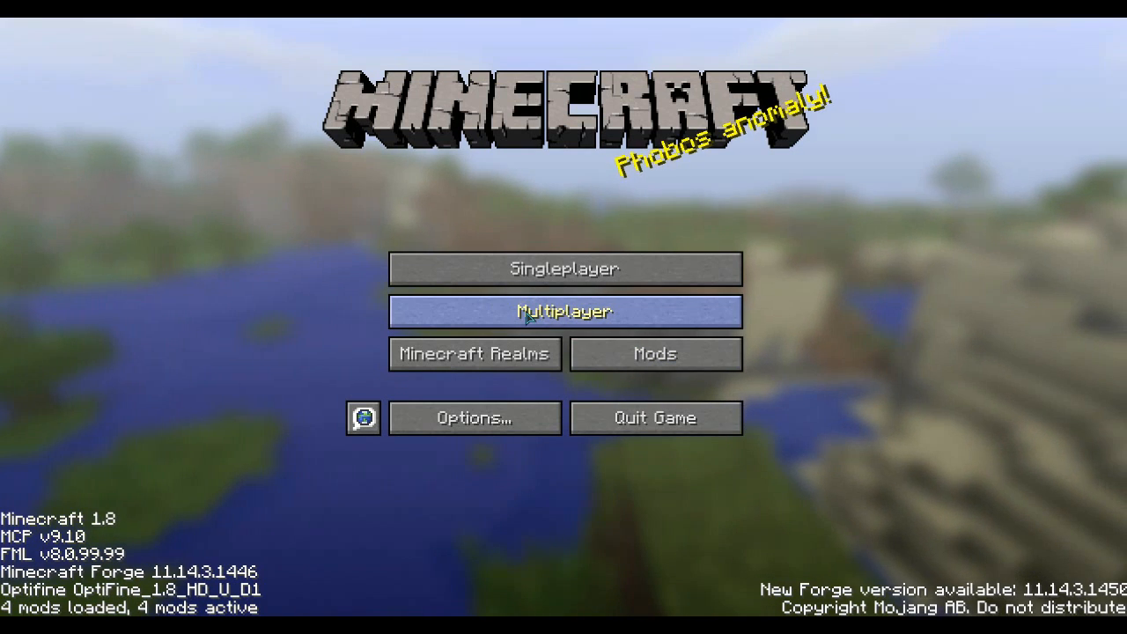
# - Edit My SAO Server so Server Resource Packs is Enabled and return to the server list
pyautogui.click(563, 312)
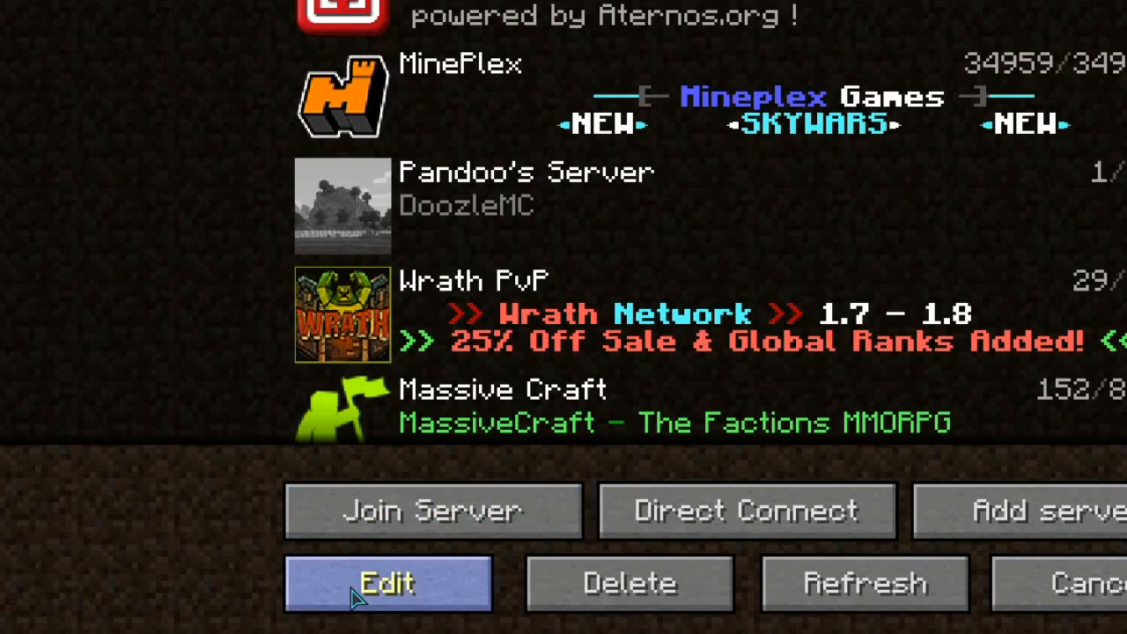
pyautogui.click(387, 583)
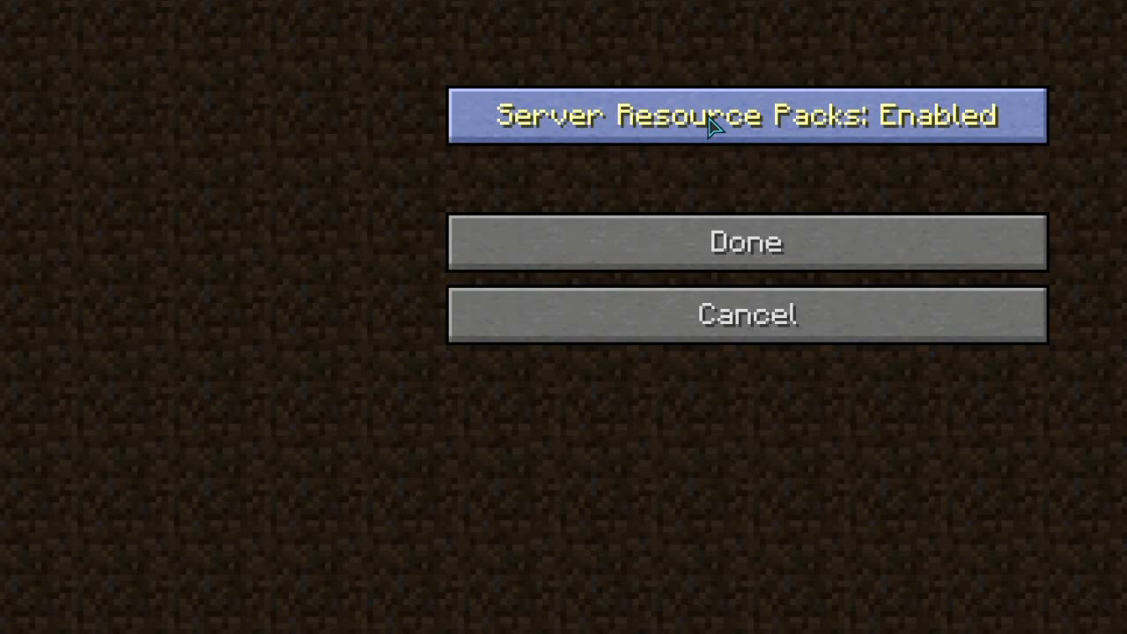
pyautogui.moveTo(810, 126)
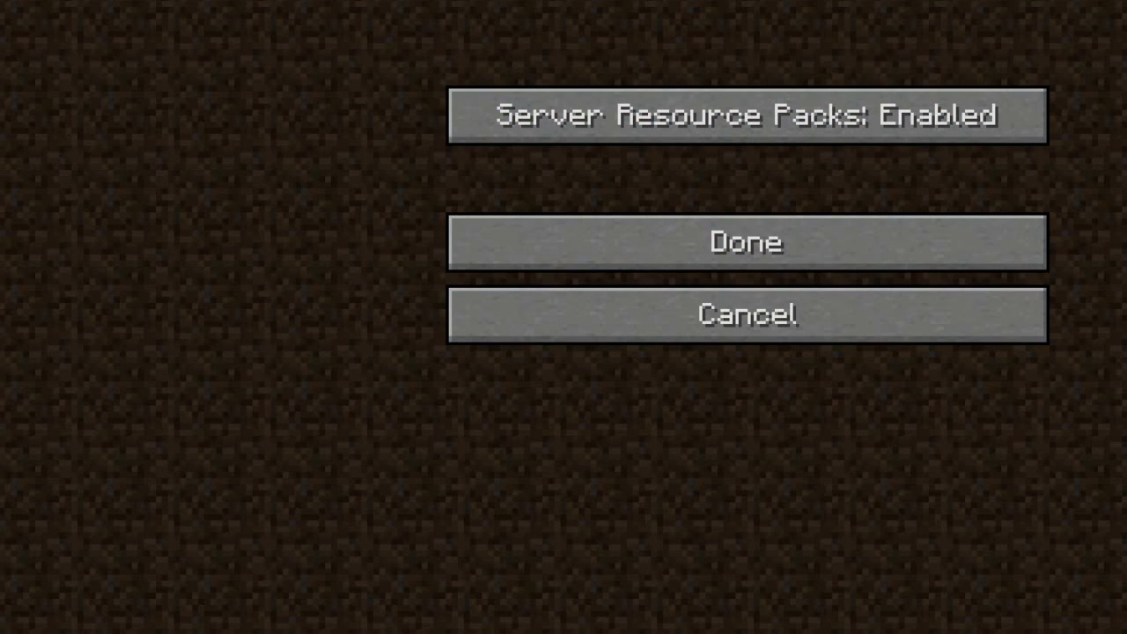
pyautogui.click(747, 243)
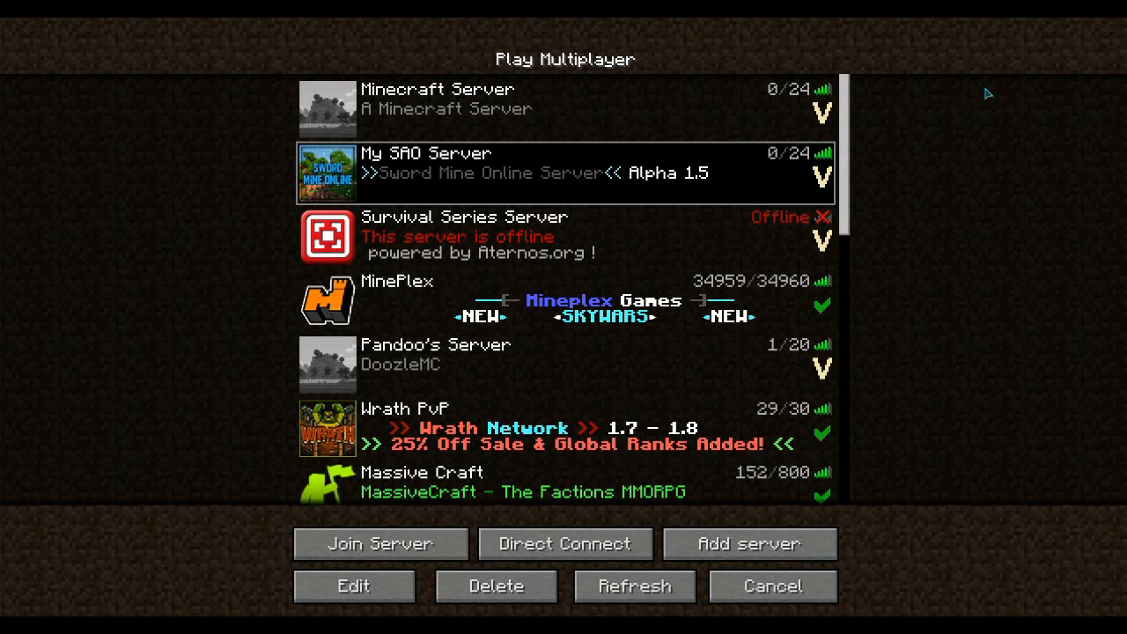
pyautogui.moveTo(965, 152)
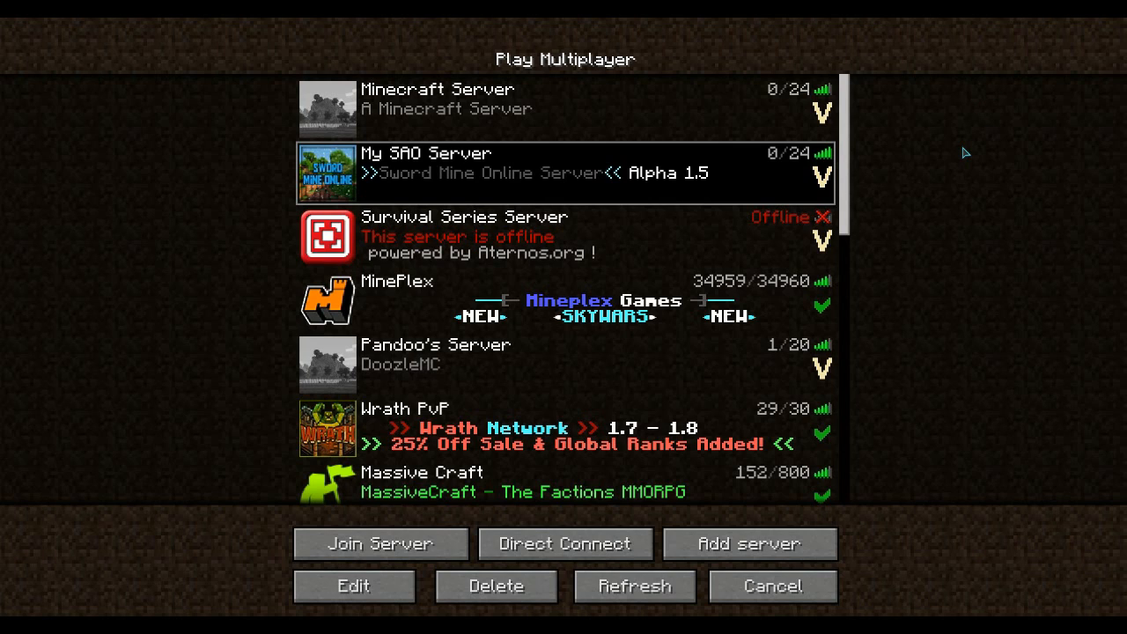